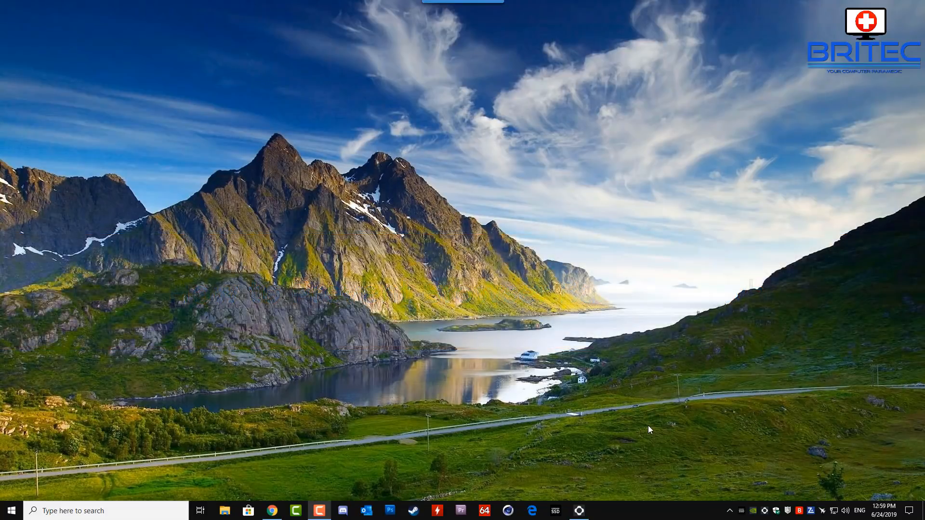
Check Edge's new-window menu, opening an InPrivate window, then close the browser.
{"action": "left_click", "coordinate": [532, 511]}
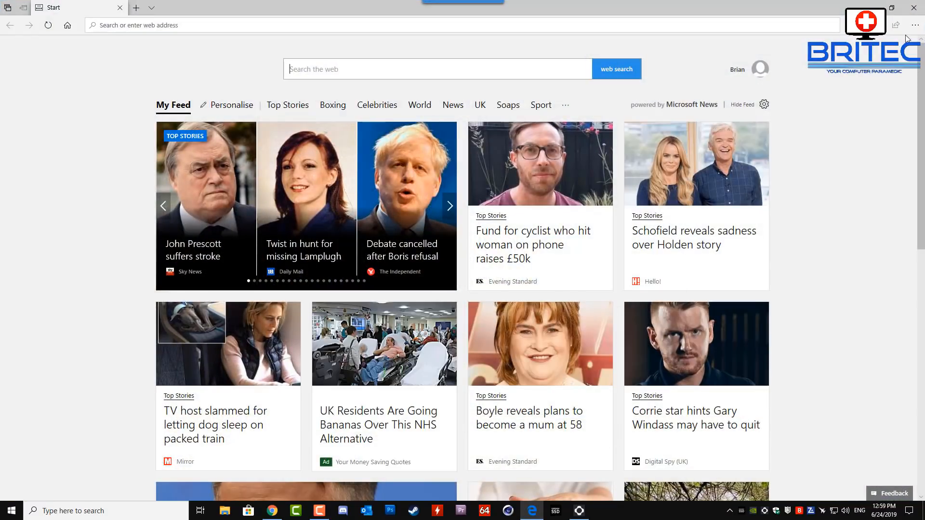
{"action": "left_click", "coordinate": [915, 25]}
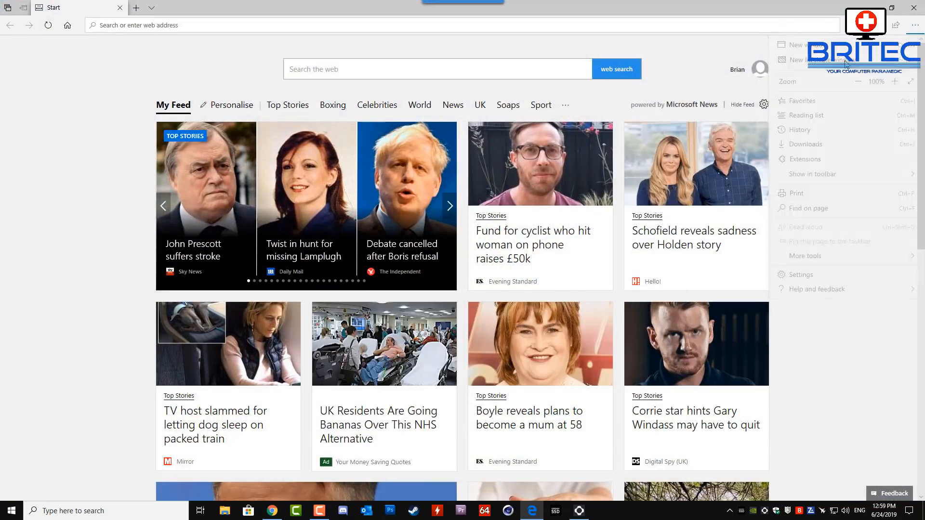
{"action": "left_click", "coordinate": [808, 60]}
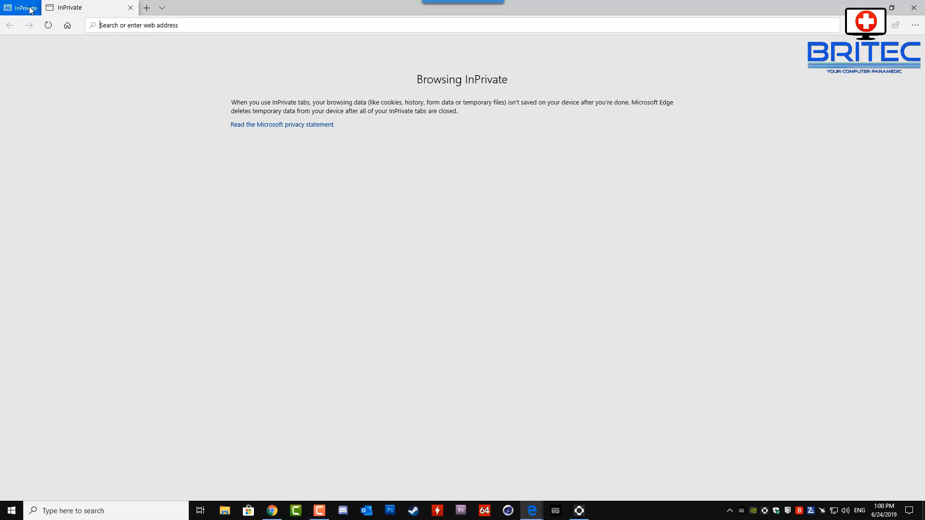
{"action": "mouse_move", "coordinate": [814, 11]}
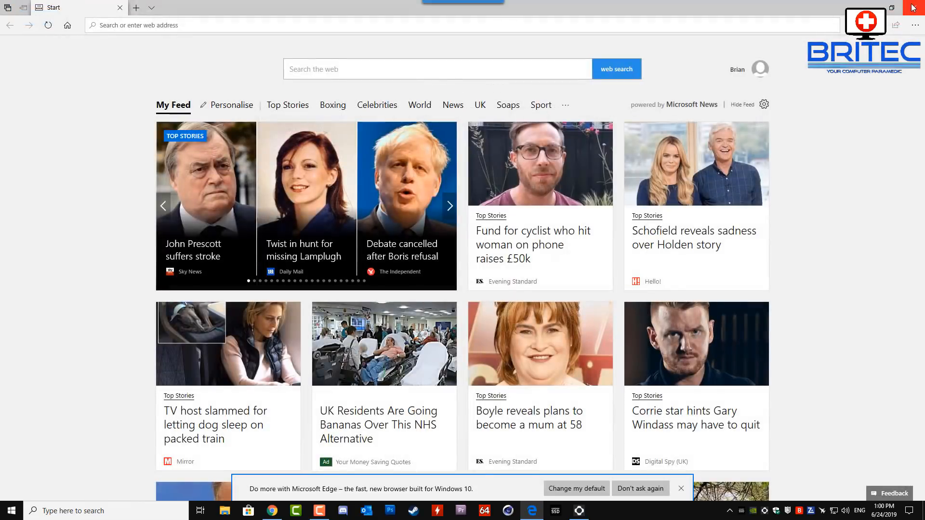
{"action": "left_click", "coordinate": [911, 8]}
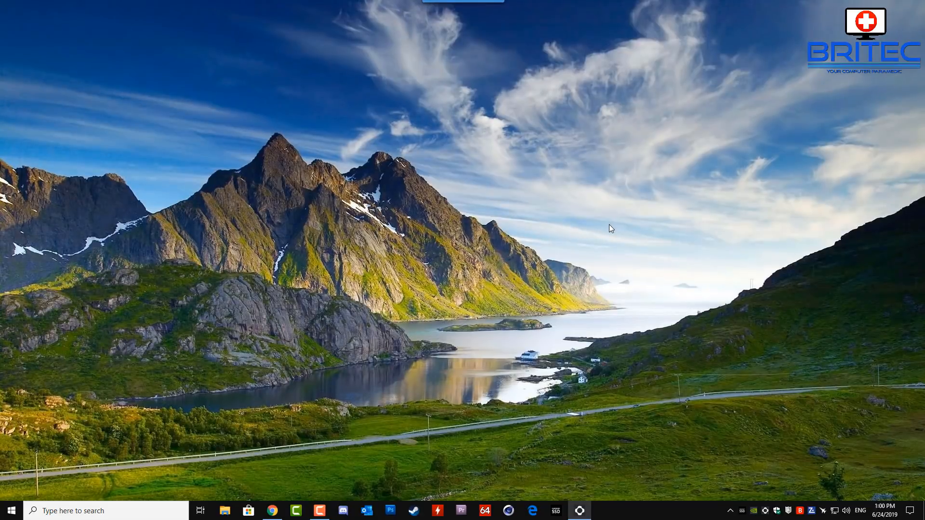
Search 'fea', open Turn Windows features on or off and scroll to Windows Defender Application Guard.
{"action": "left_click", "coordinate": [88, 510]}
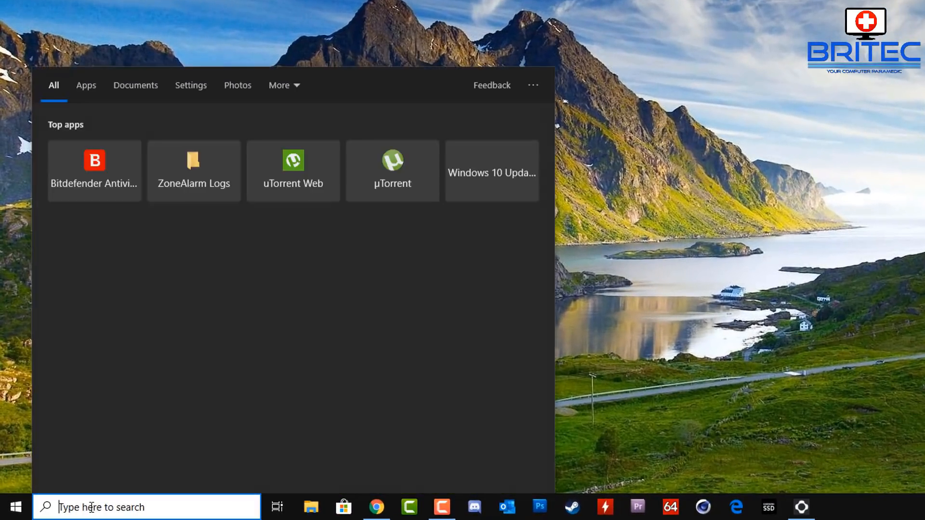
{"action": "type", "text": "features"}
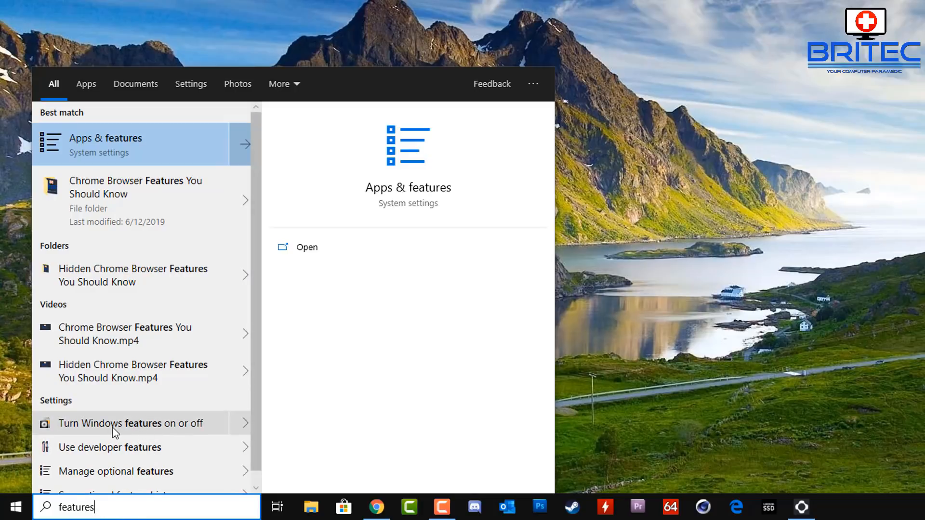
{"action": "mouse_move", "coordinate": [131, 431]}
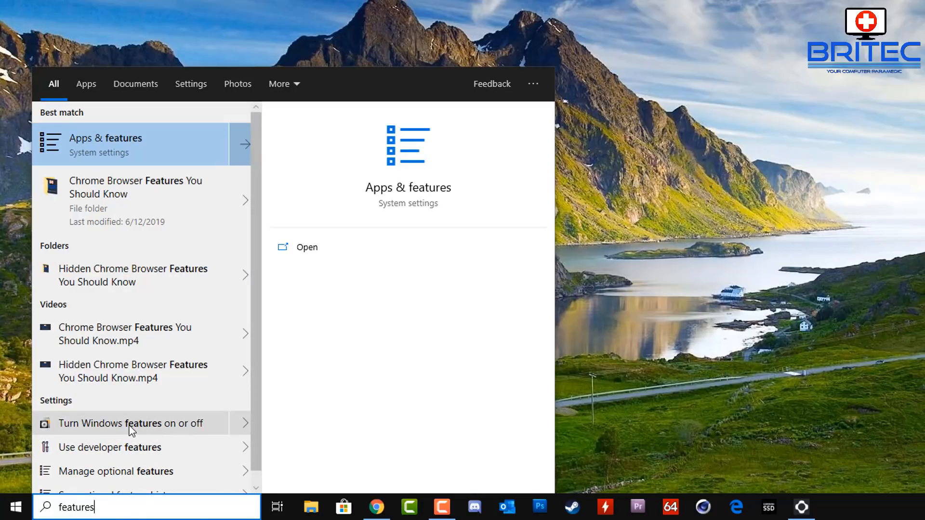
{"action": "left_click", "coordinate": [130, 424]}
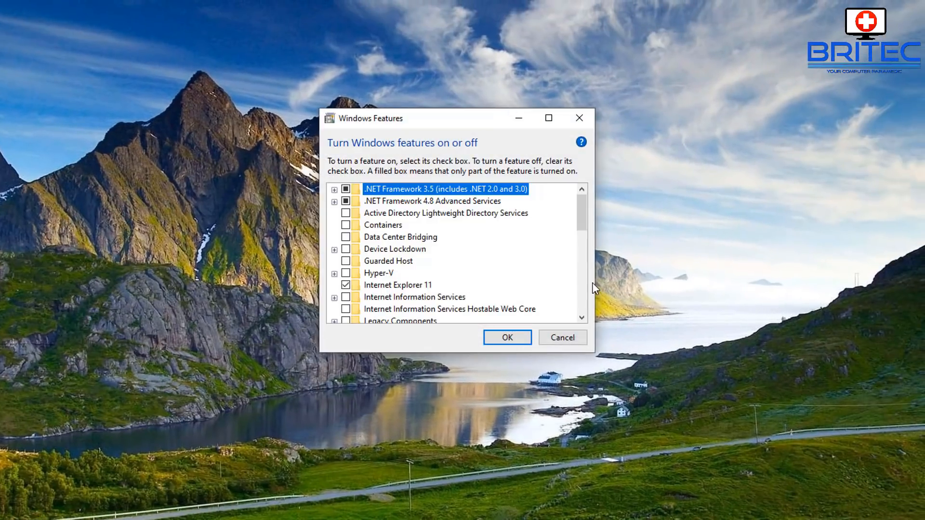
{"action": "mouse_move", "coordinate": [582, 212]}
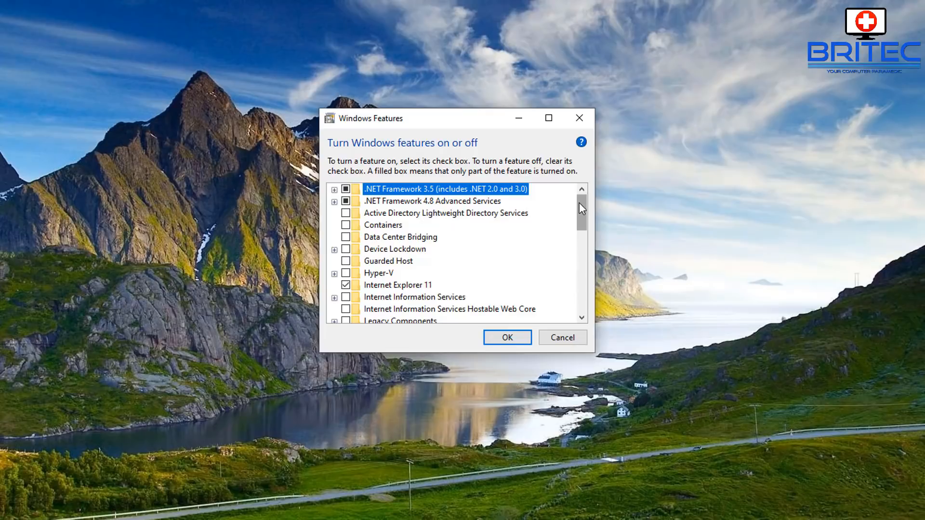
{"action": "scroll", "scroll_direction": "down", "scroll_amount": 3}
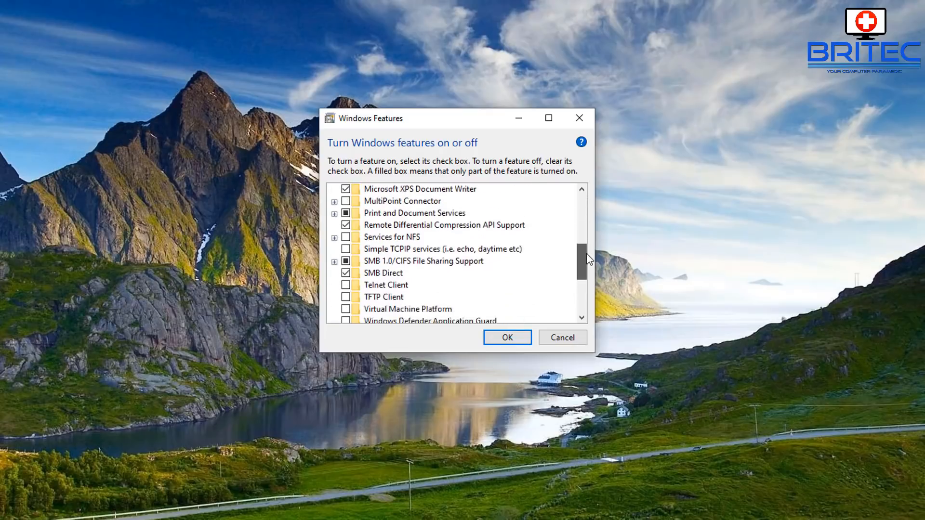
{"action": "scroll", "scroll_direction": "down", "scroll_amount": 3}
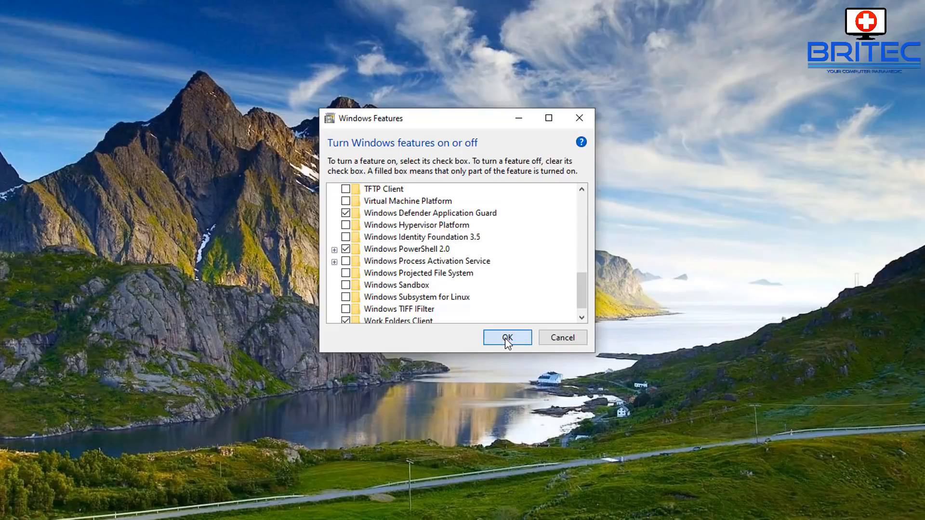
Apply the Application Guard change and dismiss the completed-changes restart prompt.
{"action": "left_click", "coordinate": [506, 337]}
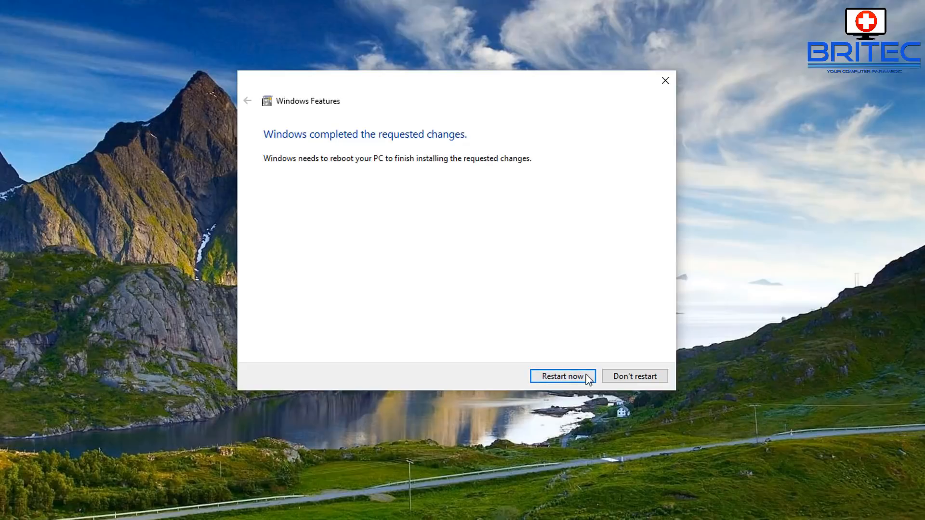
{"action": "mouse_move", "coordinate": [568, 380]}
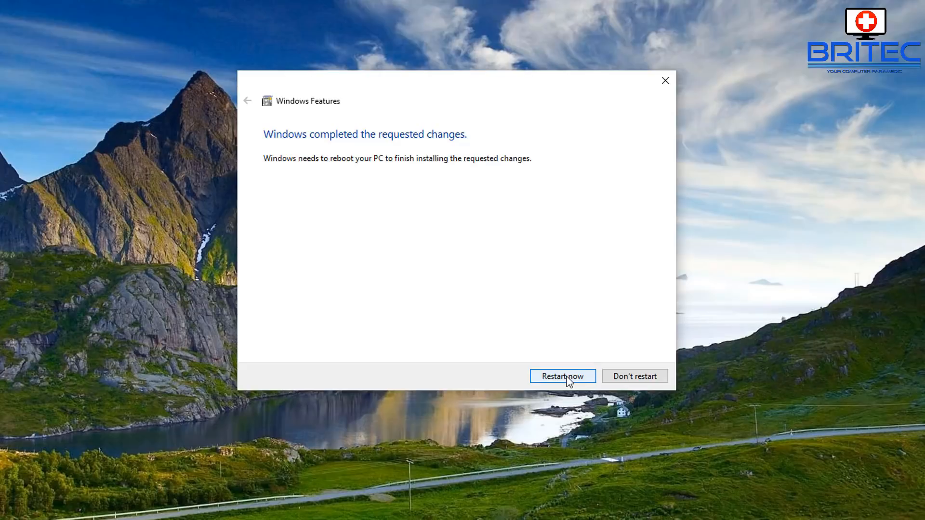
{"action": "mouse_move", "coordinate": [616, 396]}
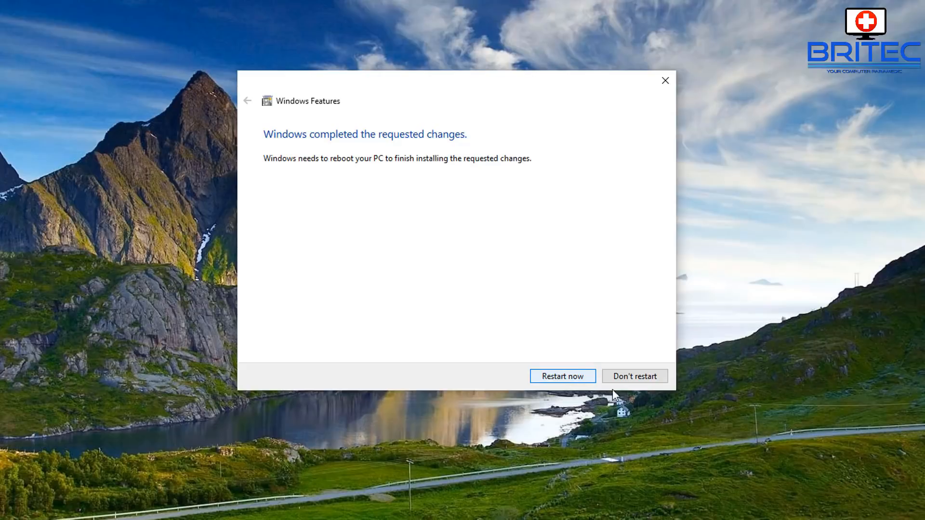
{"action": "left_click", "coordinate": [635, 376]}
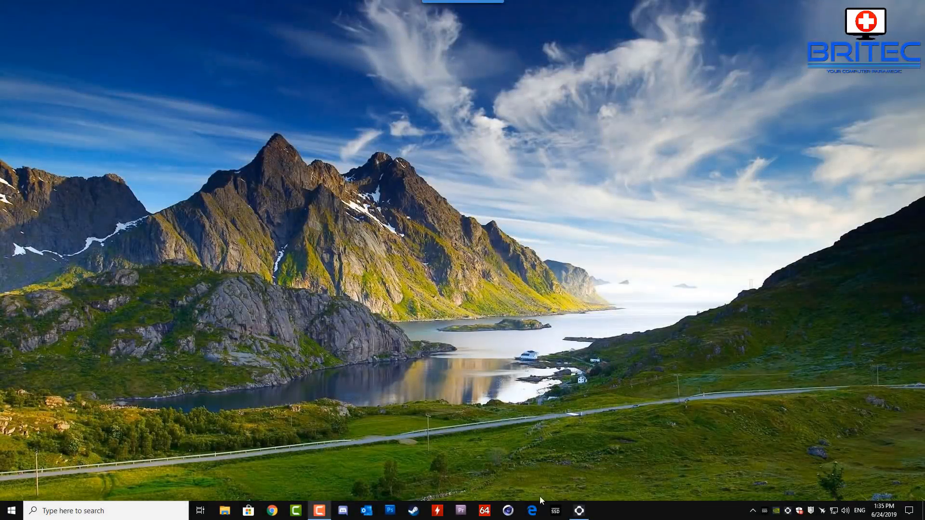
Launch Edge and open a new Application Guard window from its menu.
{"action": "left_click", "coordinate": [531, 510]}
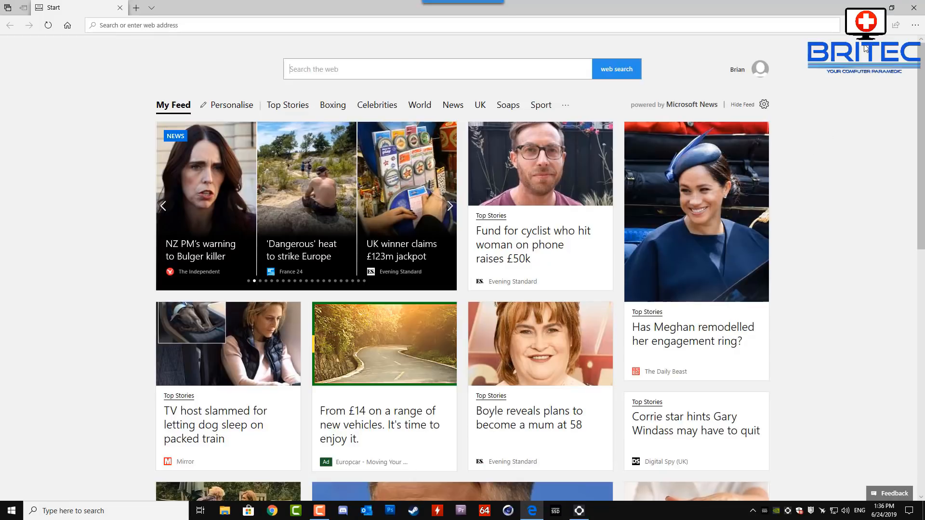
{"action": "left_click", "coordinate": [916, 25]}
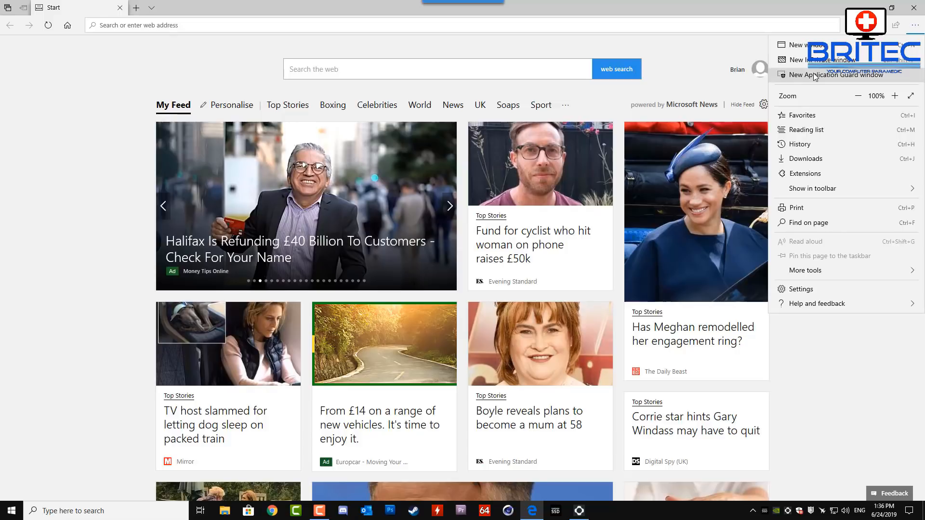
{"action": "left_click", "coordinate": [800, 45]}
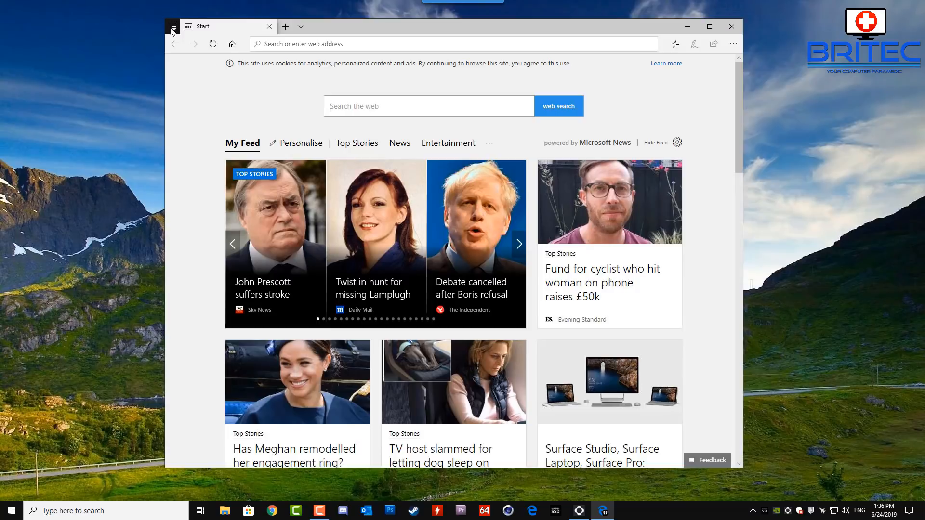
{"action": "mouse_move", "coordinate": [171, 27]}
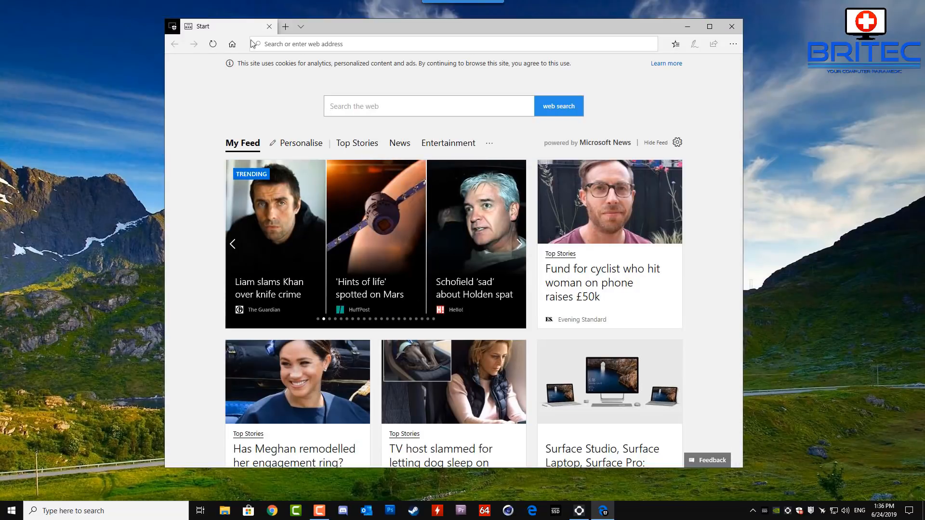
Enter the Halifax banking URL in the Application Guard window's address bar.
{"action": "left_click", "coordinate": [364, 43]}
{"action": "type", "text": "https://www.halifax.co.uk/"}
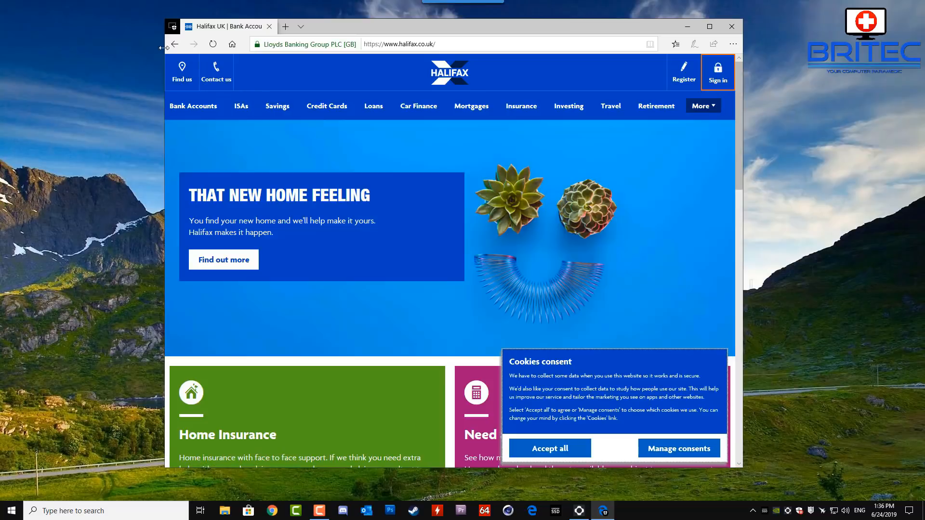
{"action": "mouse_move", "coordinate": [173, 27]}
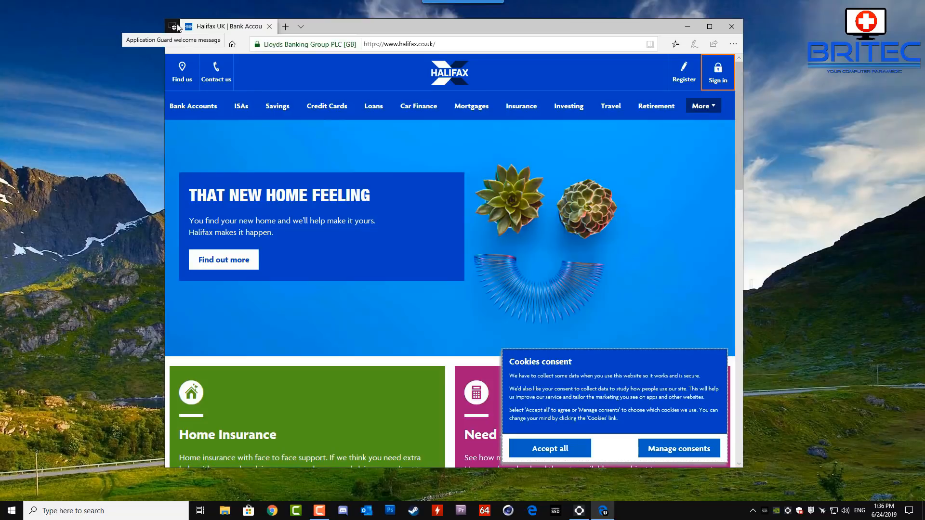
{"action": "mouse_move", "coordinate": [250, 45]}
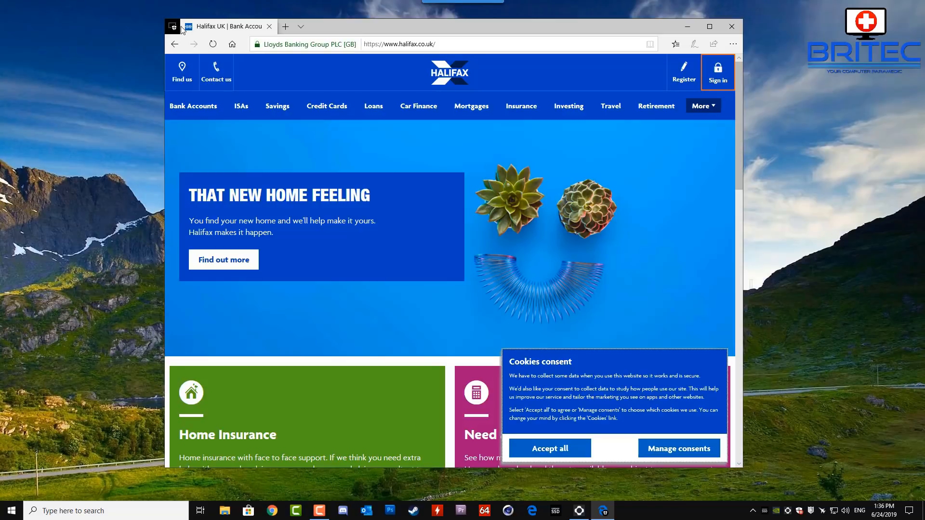
{"action": "mouse_move", "coordinate": [173, 27]}
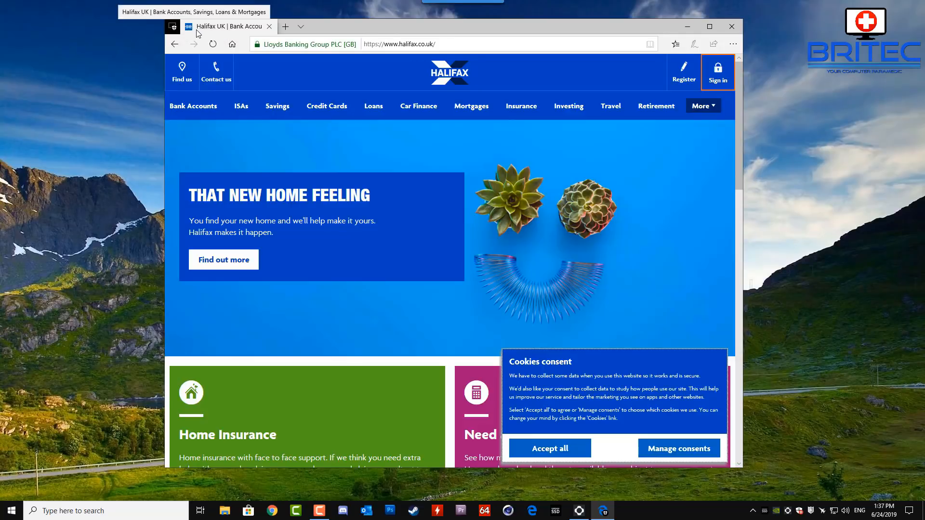
{"action": "mouse_move", "coordinate": [536, 101]}
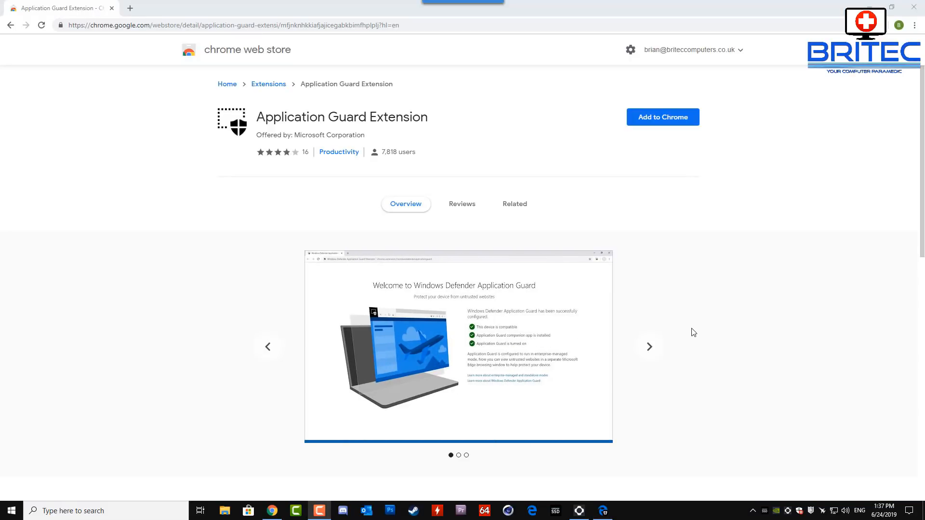
{"action": "mouse_move", "coordinate": [289, 92]}
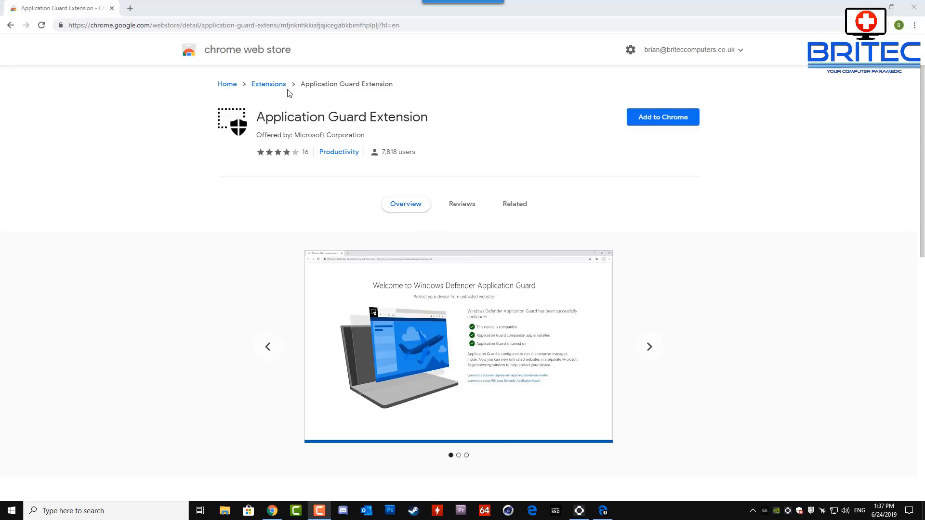
{"action": "mouse_move", "coordinate": [274, 114]}
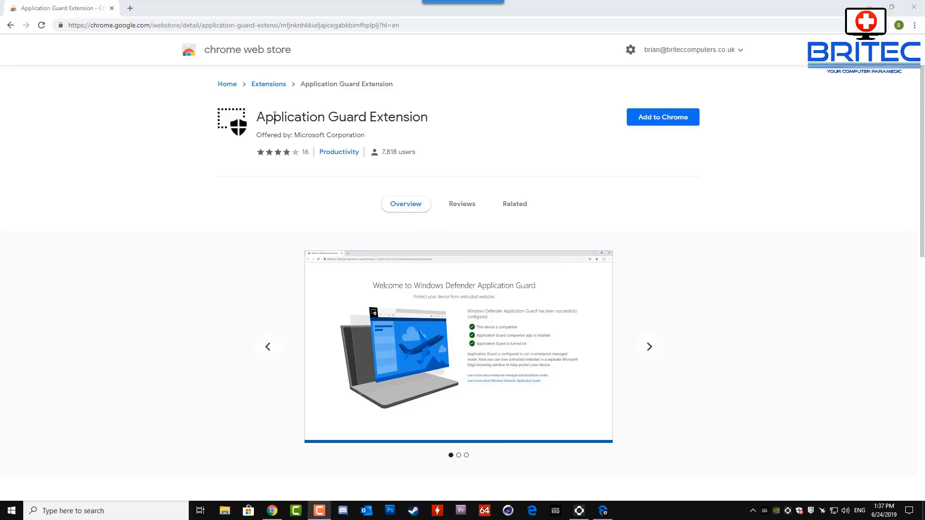
{"action": "mouse_move", "coordinate": [429, 146]}
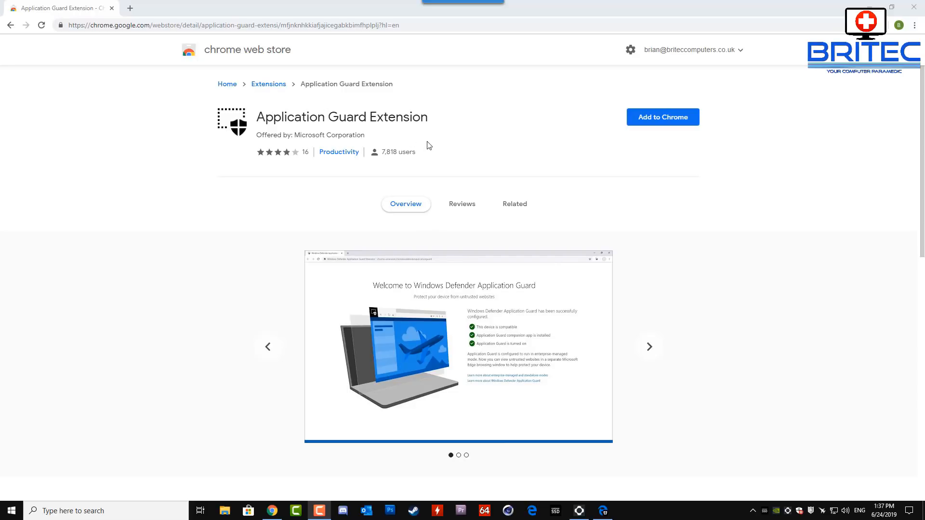
{"action": "left_click", "coordinate": [648, 346]}
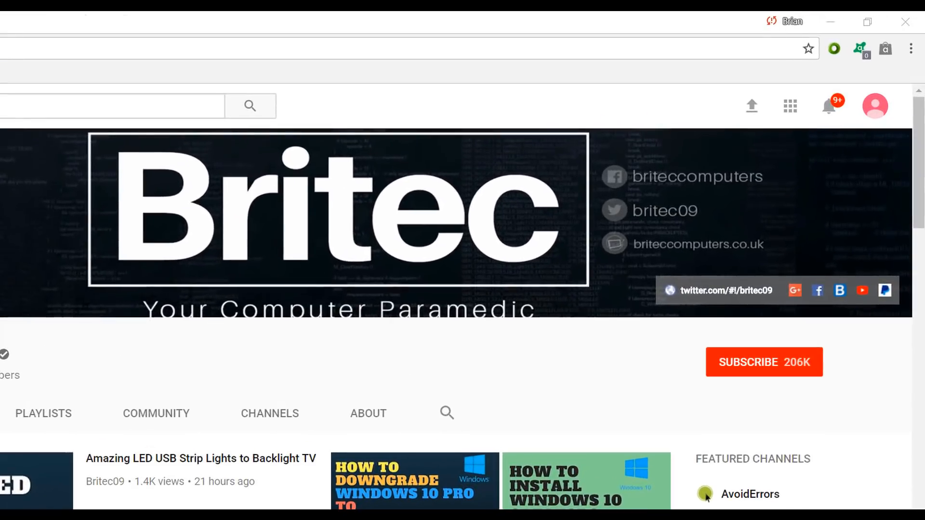
{"action": "mouse_move", "coordinate": [776, 377]}
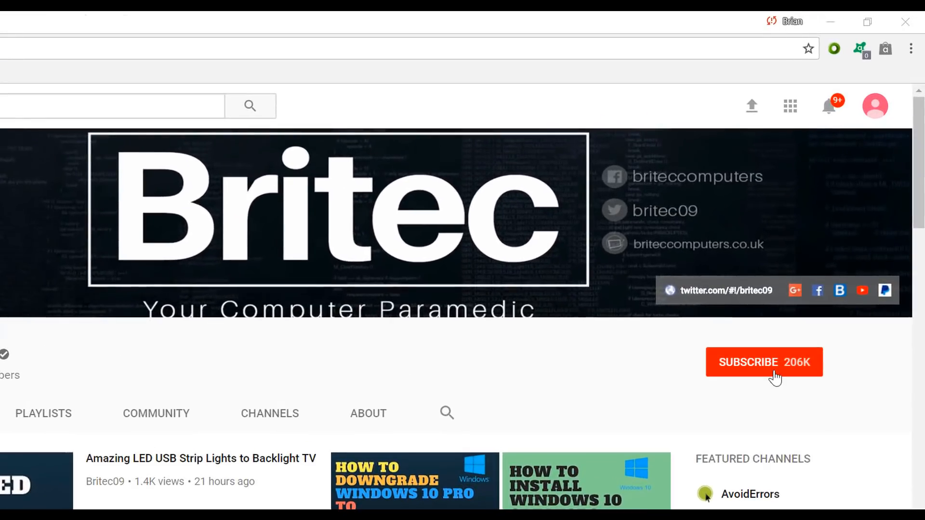
Subscribe to the Britec YouTube channel.
{"action": "left_click", "coordinate": [764, 363]}
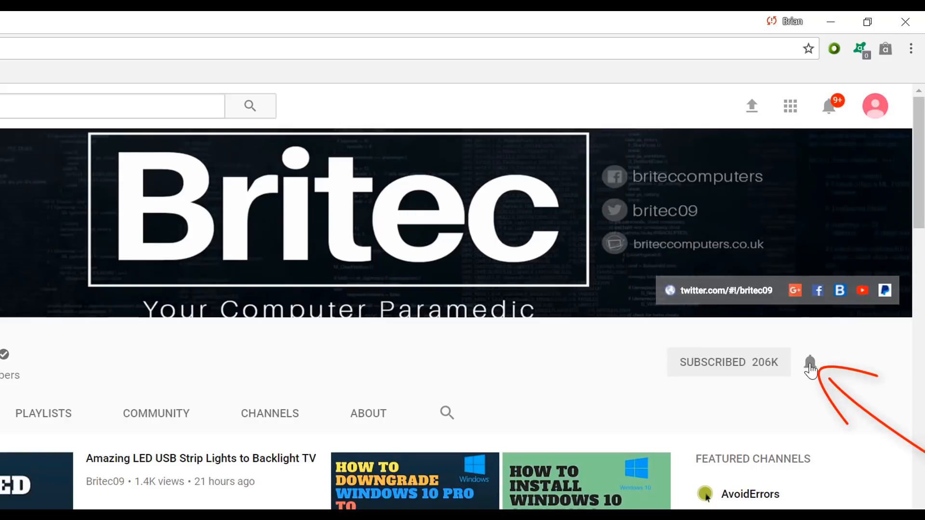
{"action": "mouse_move", "coordinate": [809, 430]}
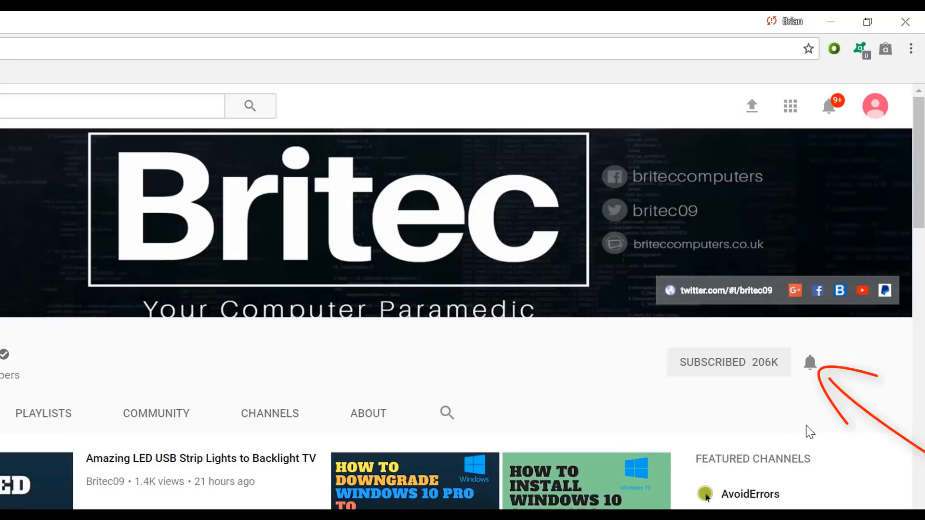